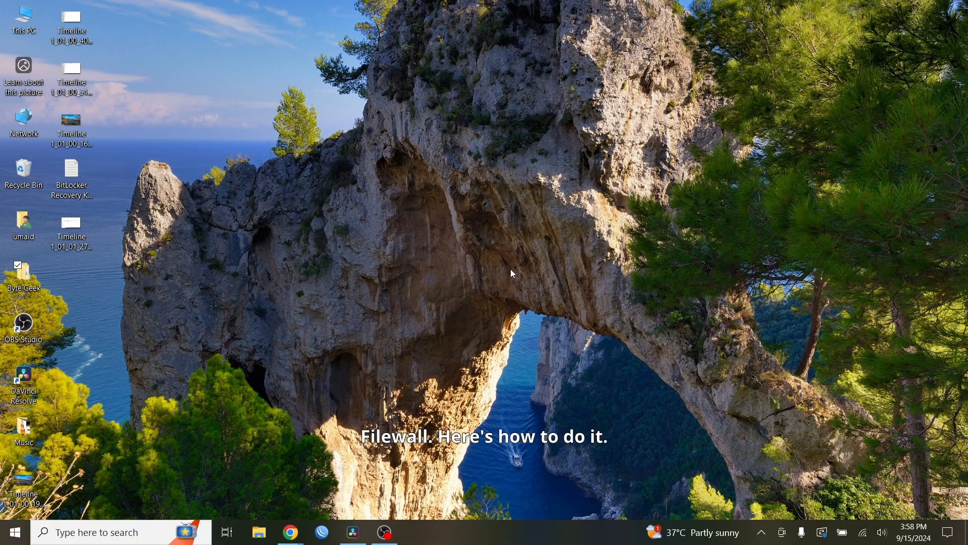
Search the Start menu for 'windows fire' and launch Windows Defender Firewall
left_click(15, 531)
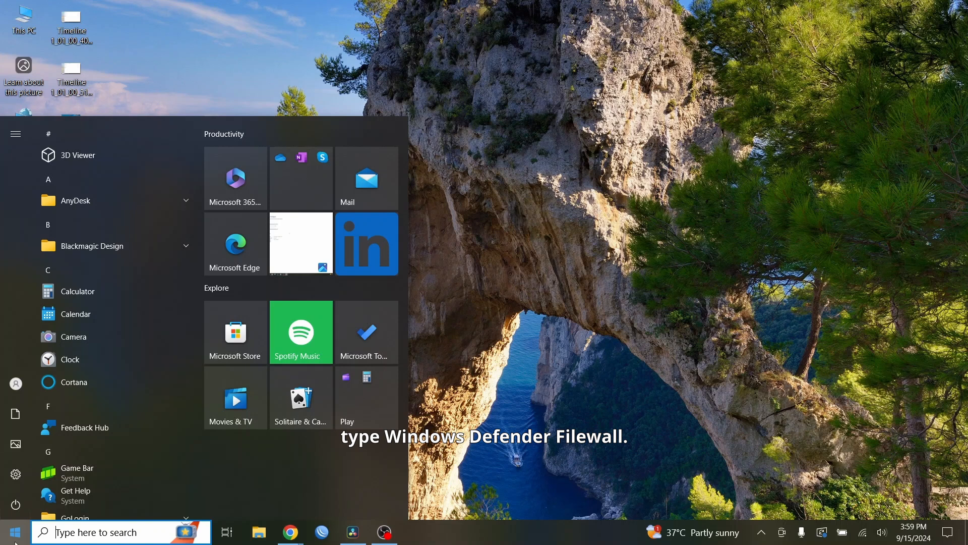
type("windows f")
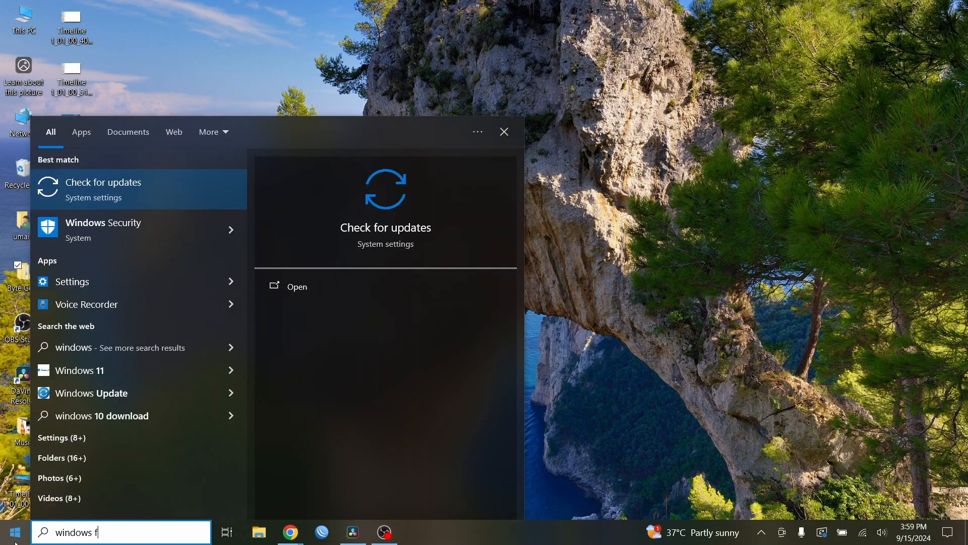
type("ire")
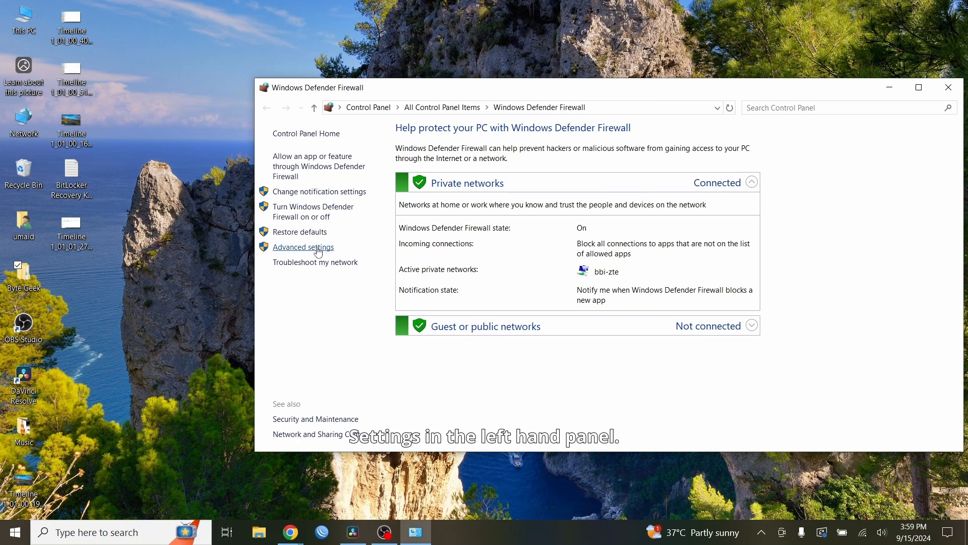
Go to Advanced settings and list the Outbound Rules in the firewall console
left_click(301, 247)
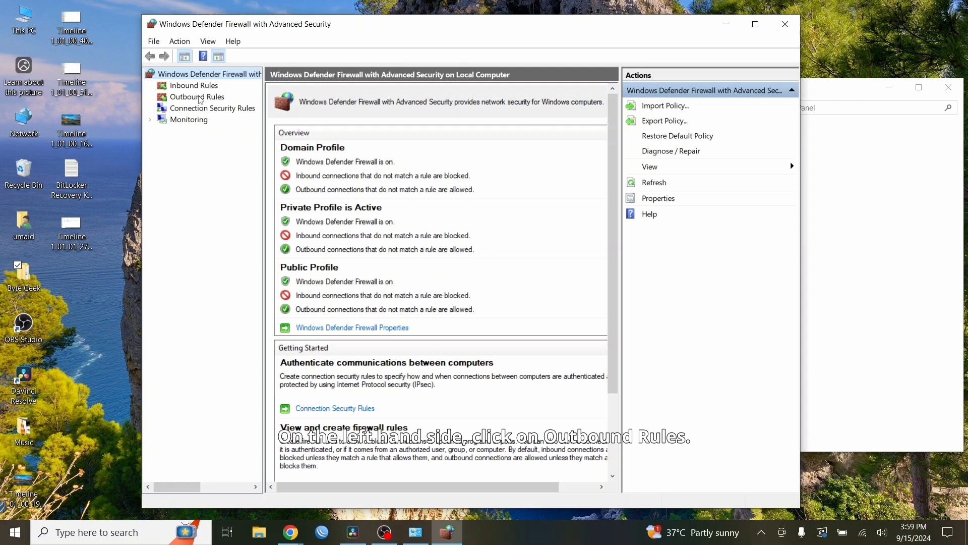
left_click(198, 97)
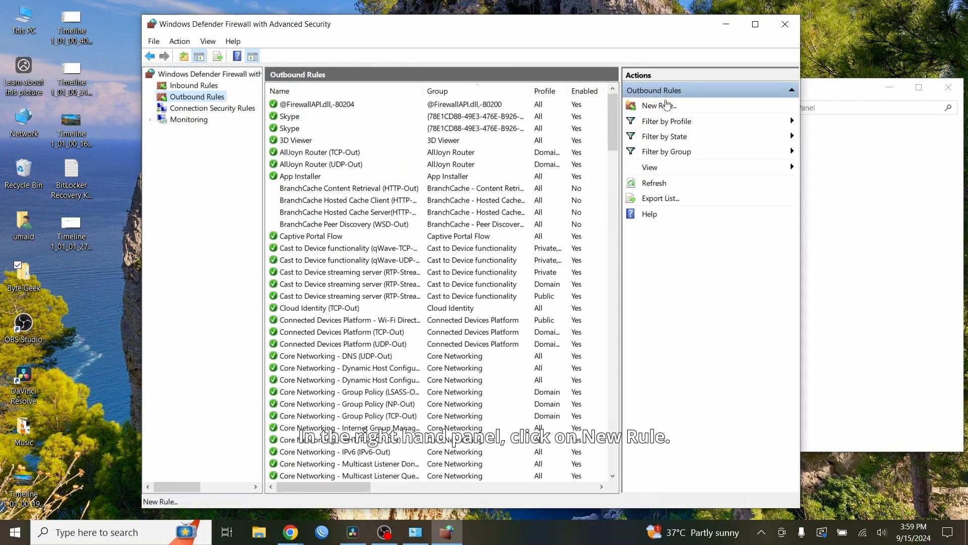
Begin a new outbound rule of Custom type applying to All programs, reaching Protocol and Ports
left_click(659, 105)
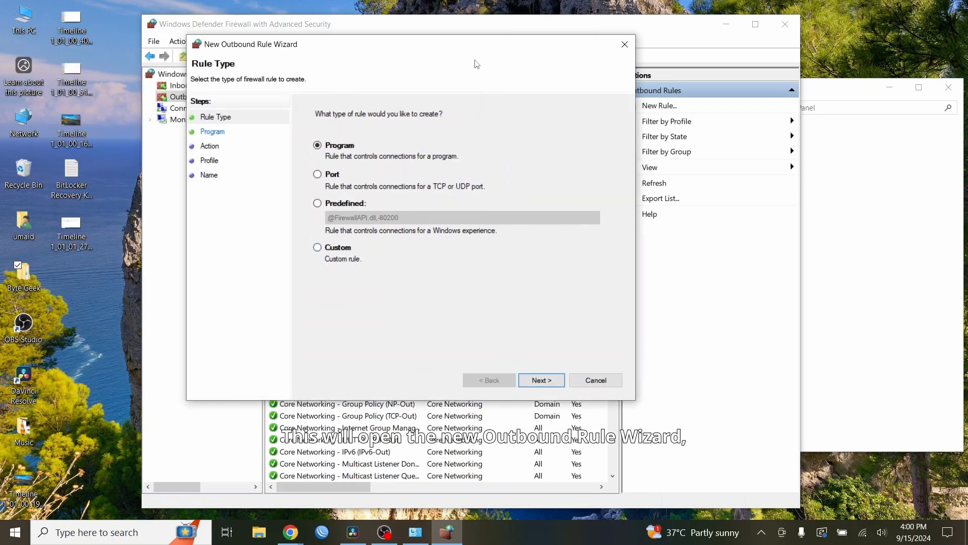
mouse_move(376, 243)
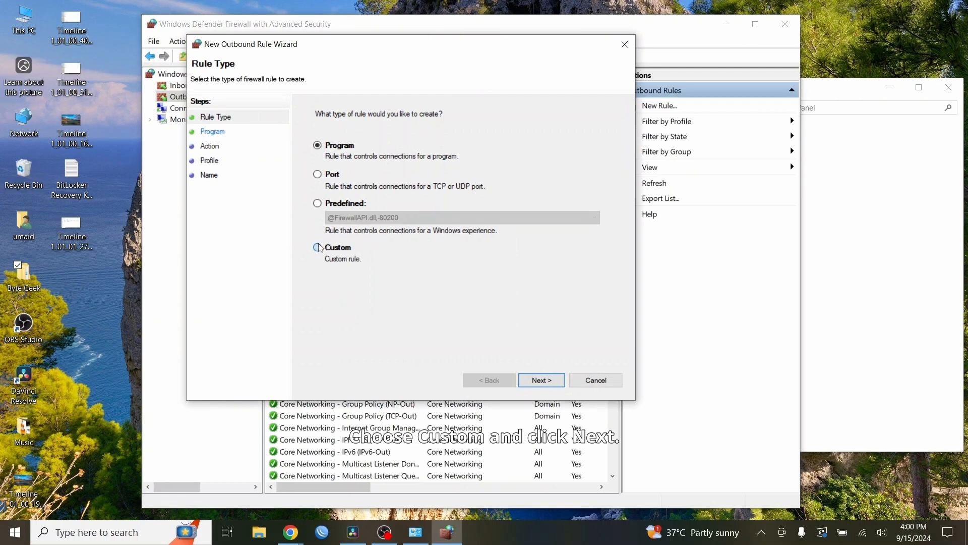
left_click(317, 247)
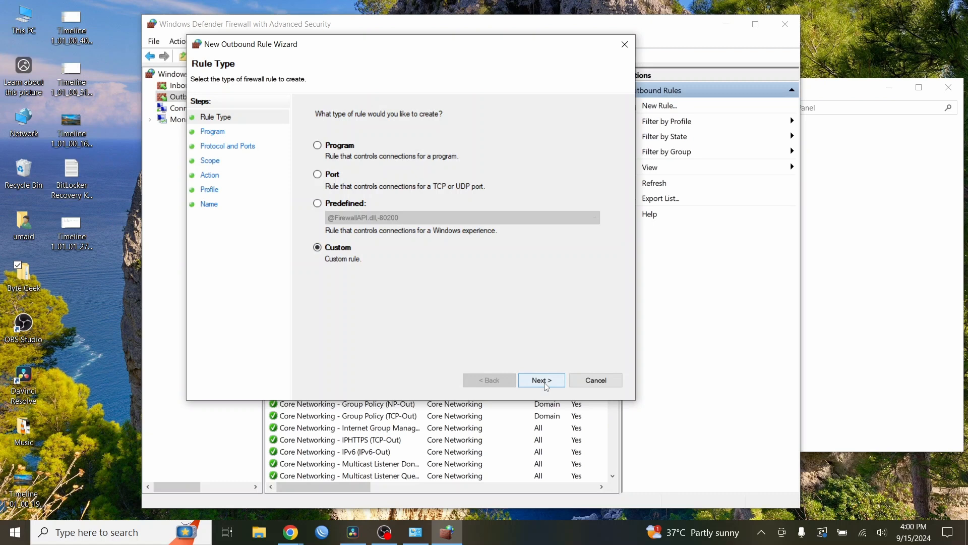
left_click(541, 381)
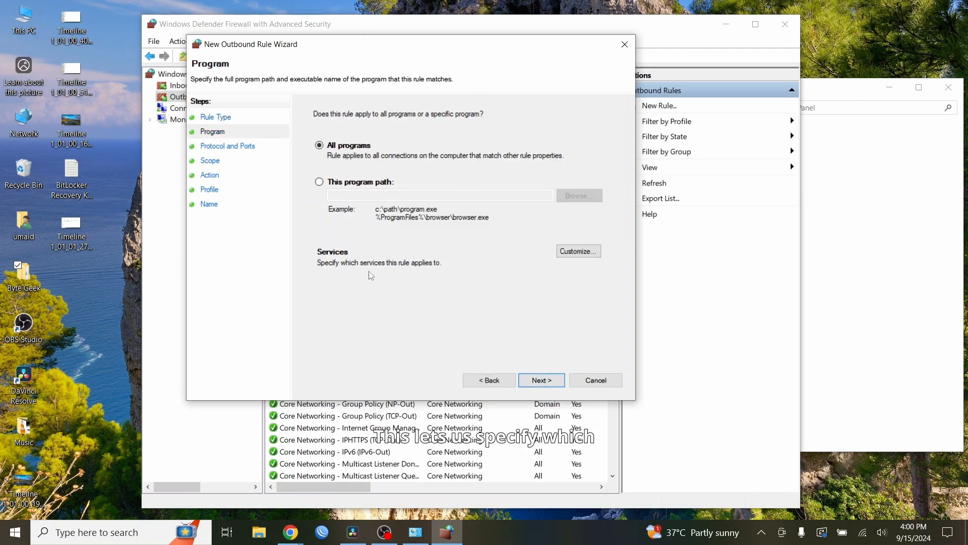
mouse_move(483, 327)
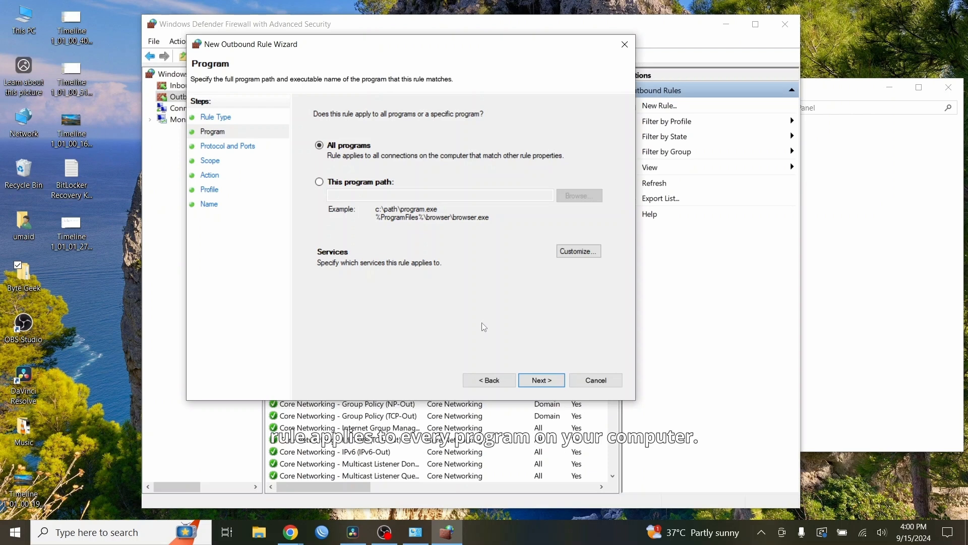
left_click(540, 381)
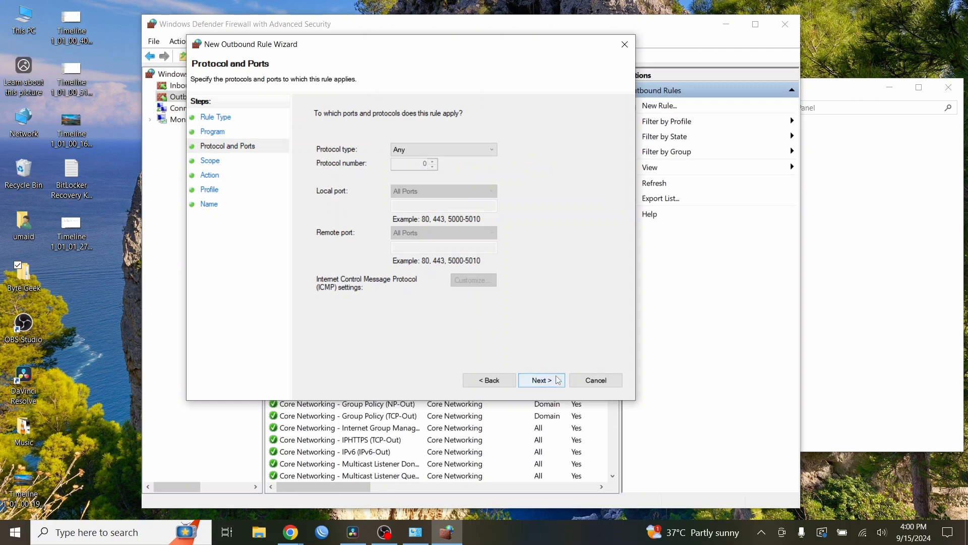
Advance to the Scope step, leave remote IP at Any address, and launch a Command Prompt
left_click(540, 380)
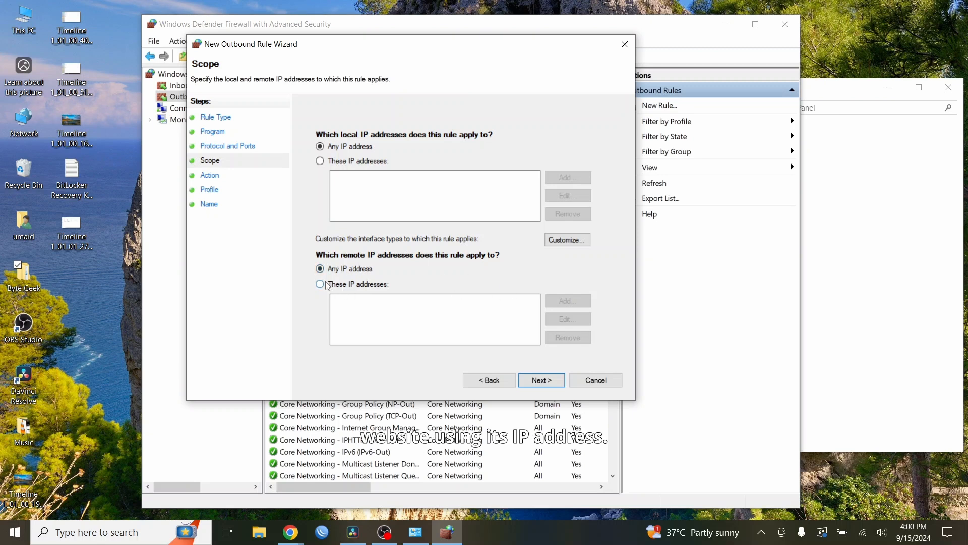
left_click(321, 284)
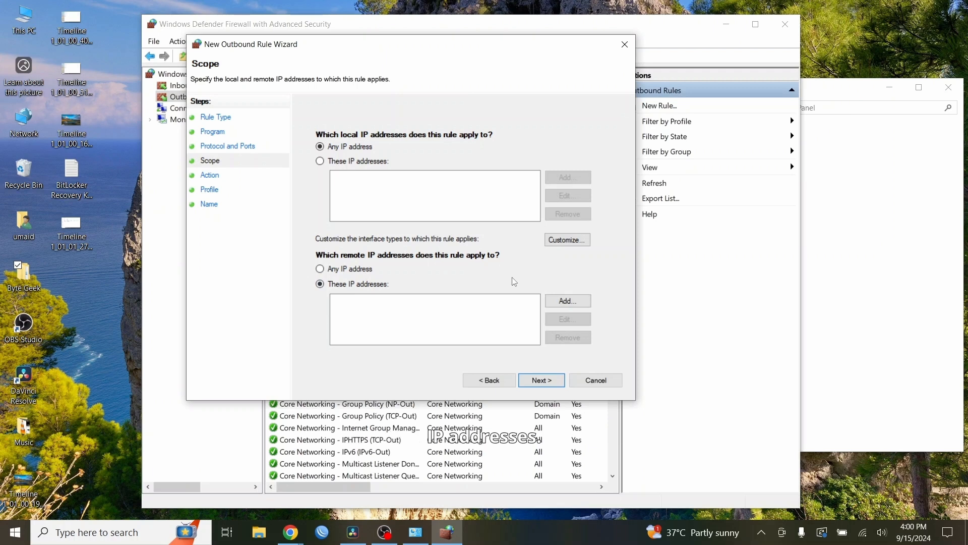
left_click(320, 269)
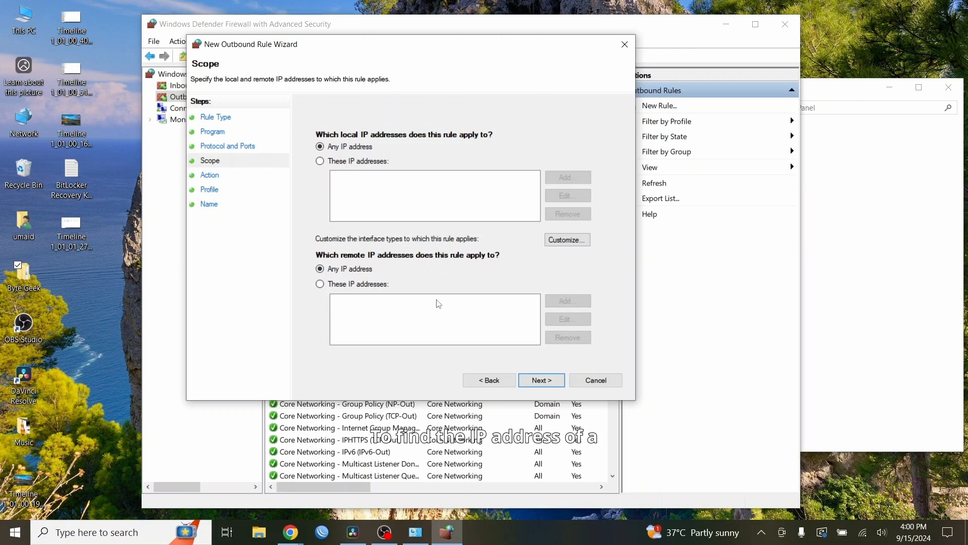
left_click(14, 532)
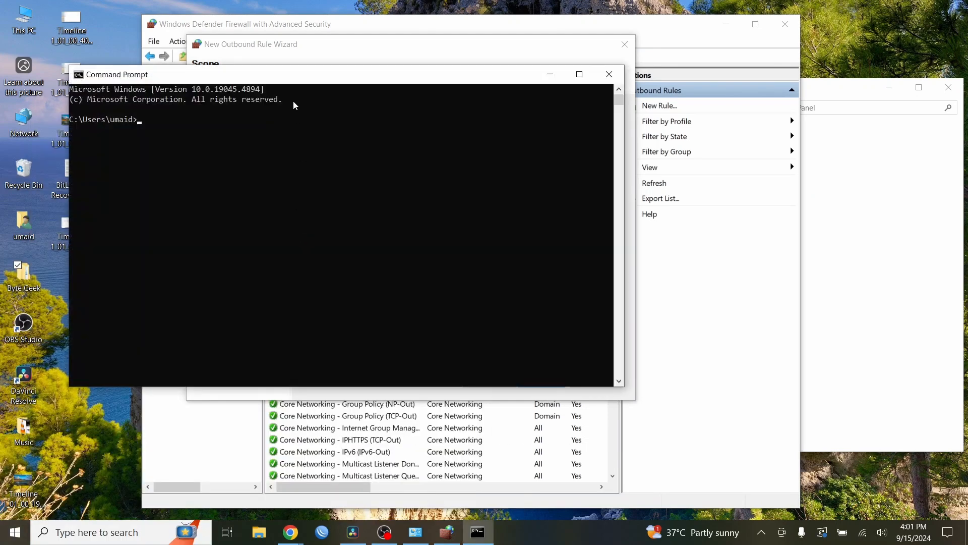
type("nslookup www.")
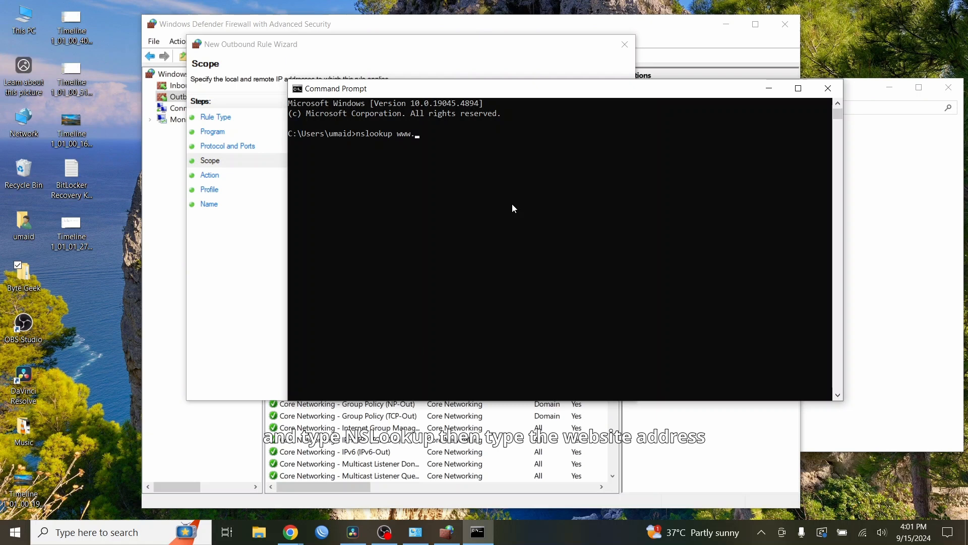
type("instag")
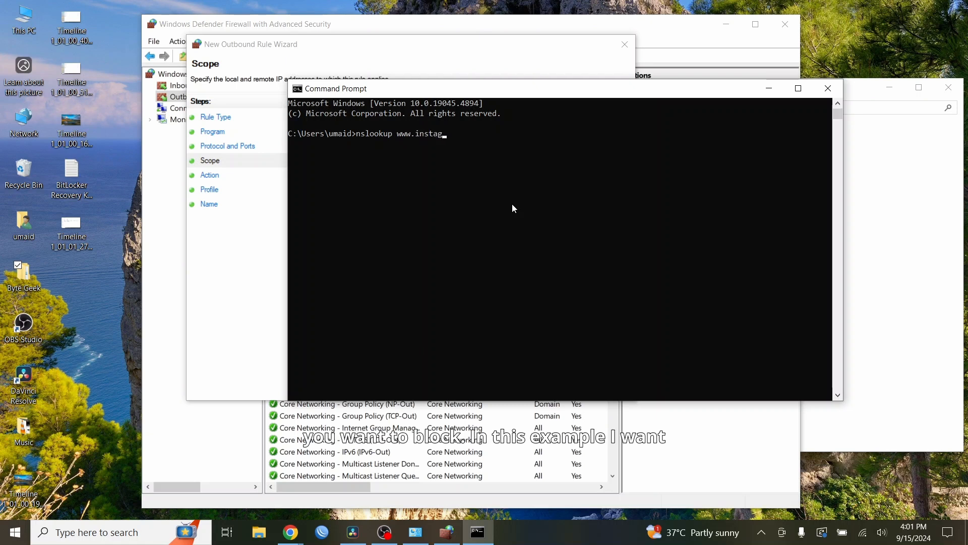
key("Return")
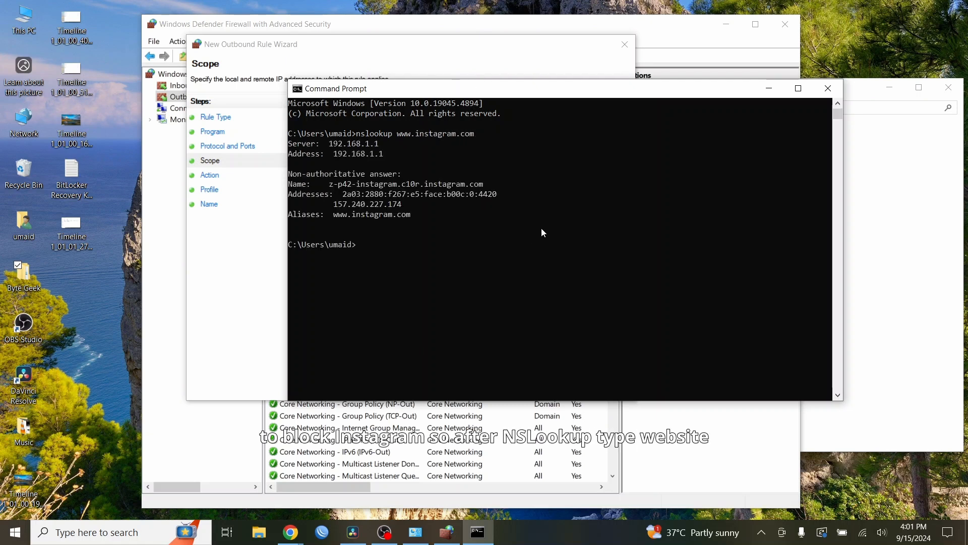
mouse_move(373, 99)
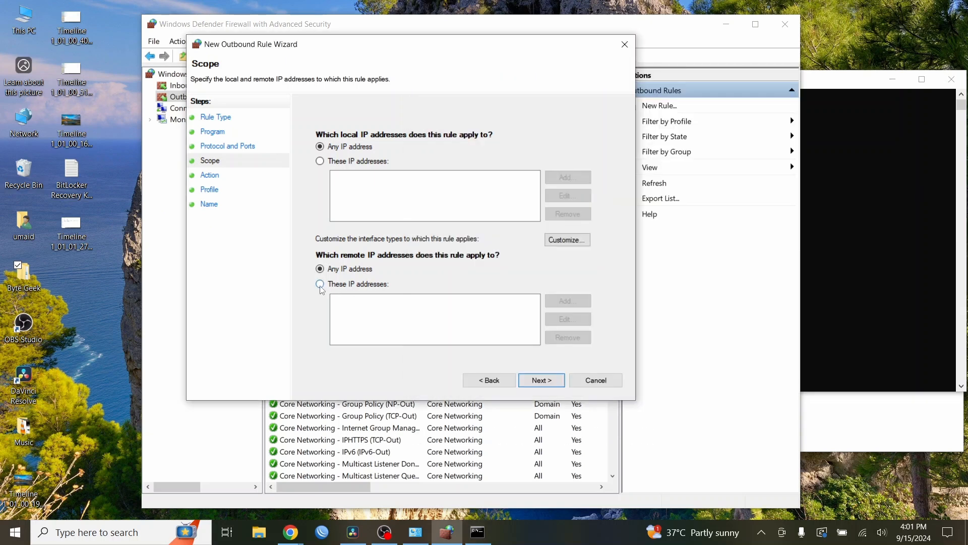
Add 157.240.227.174 as a second remote IP in the rule's scope and continue to Action
left_click(321, 284)
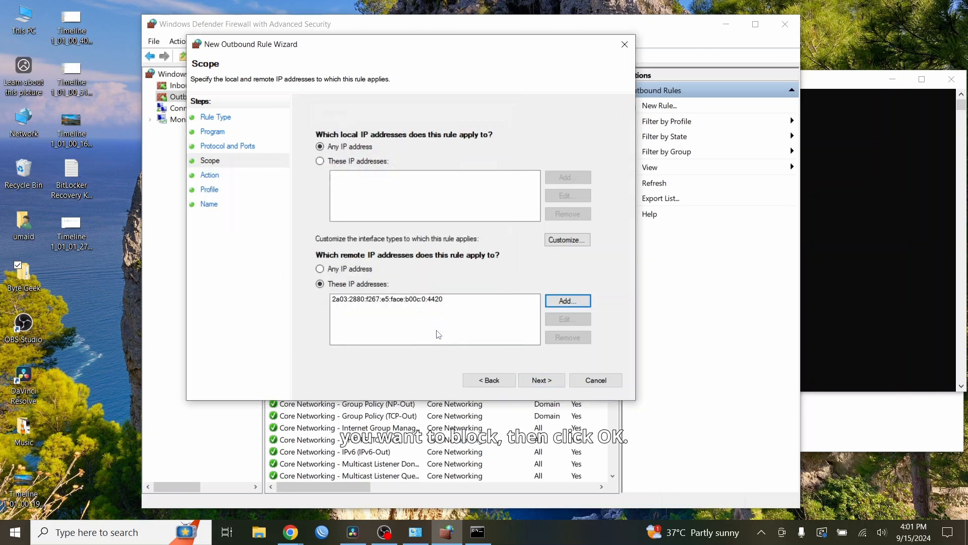
left_click(476, 531)
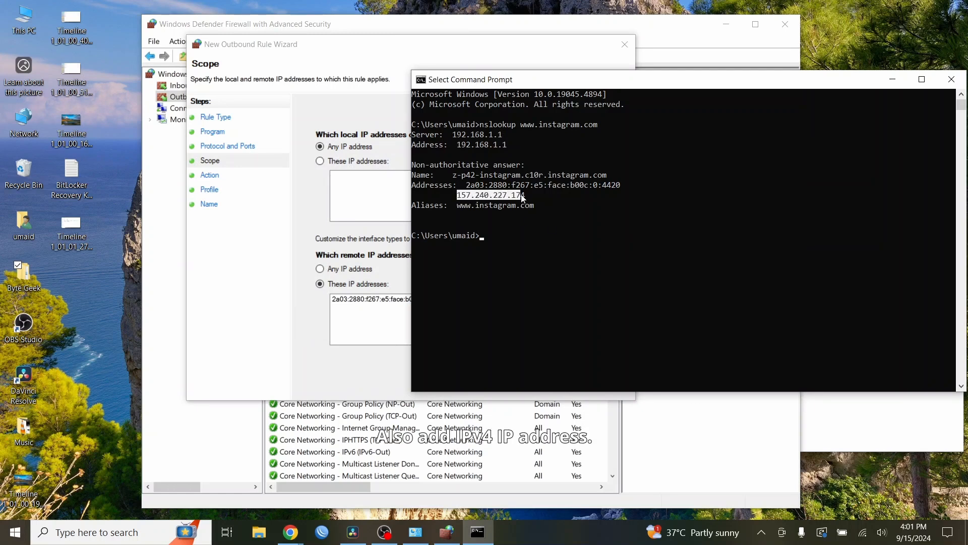
left_click(566, 301)
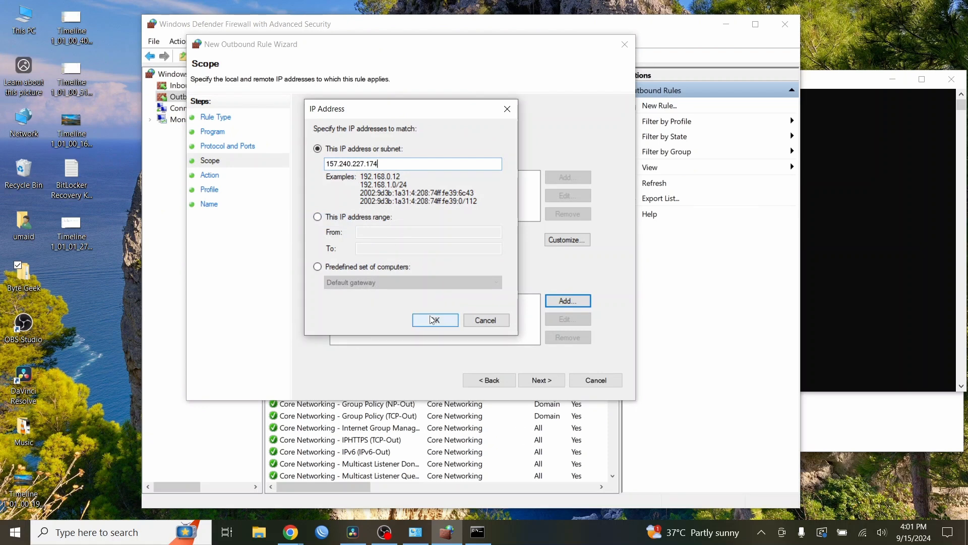
left_click(435, 320)
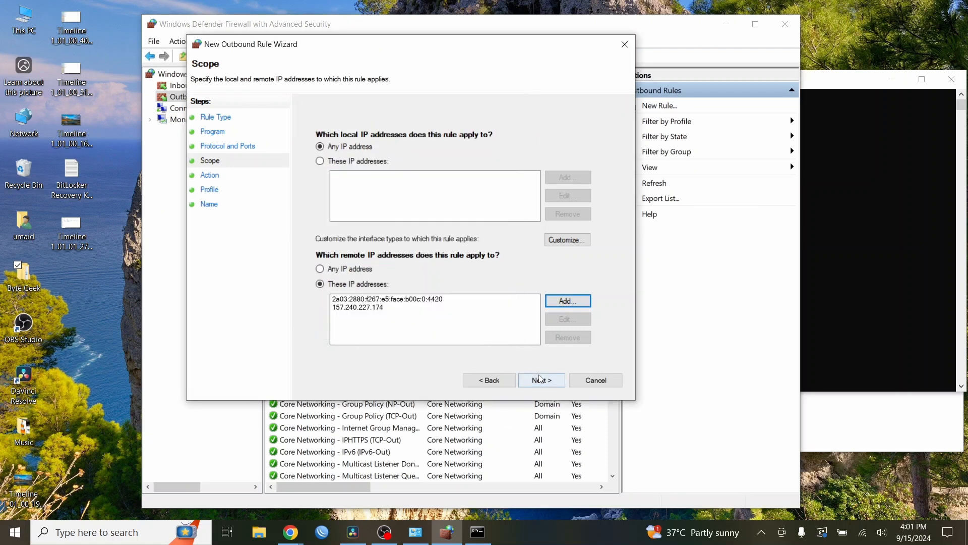
left_click(541, 380)
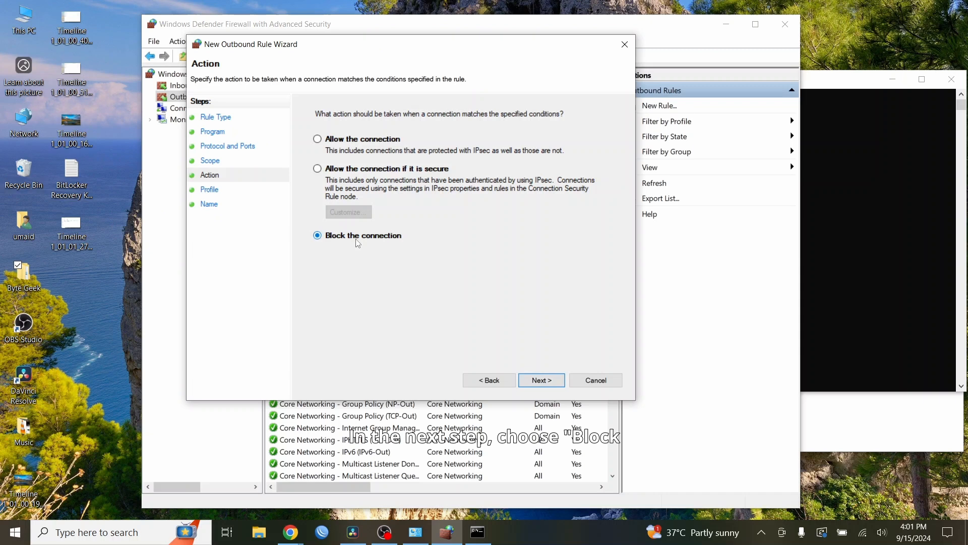
Keep Block the connection for Domain, Private and Public profiles, name the rule 'instagram' and finish
left_click(541, 381)
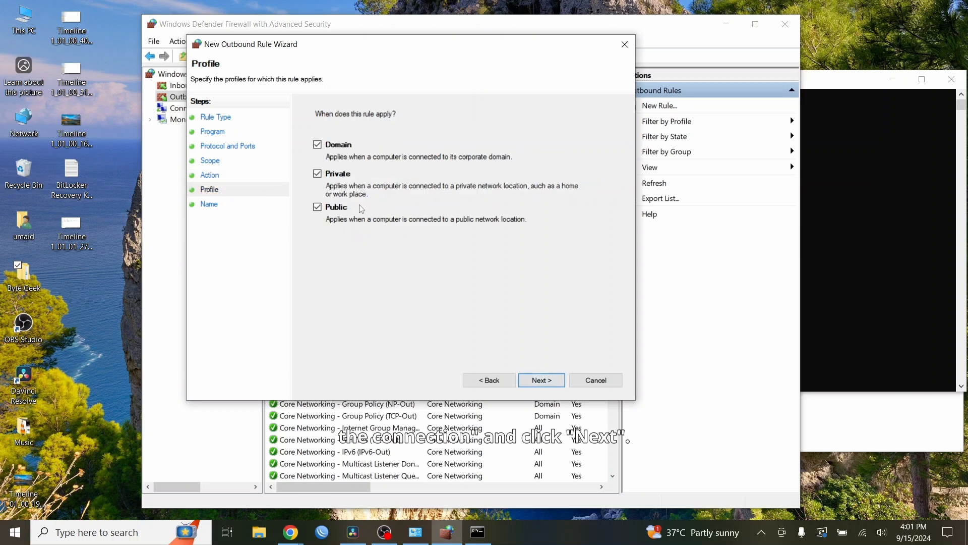
mouse_move(502, 299)
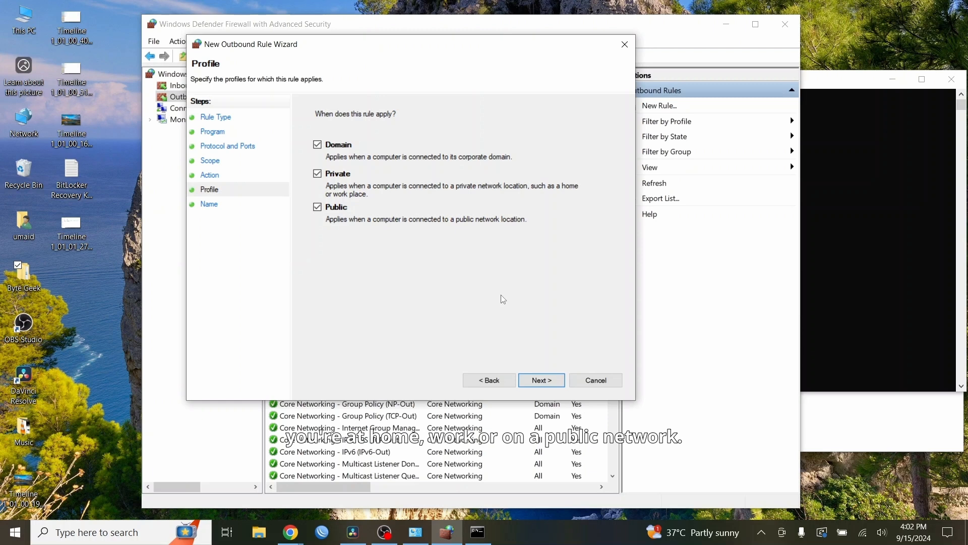
left_click(540, 380)
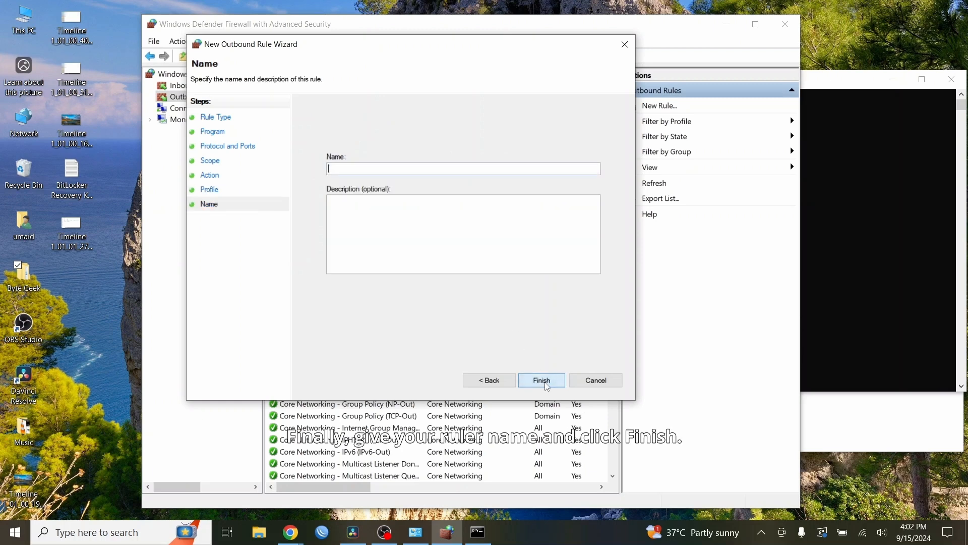
mouse_move(495, 282)
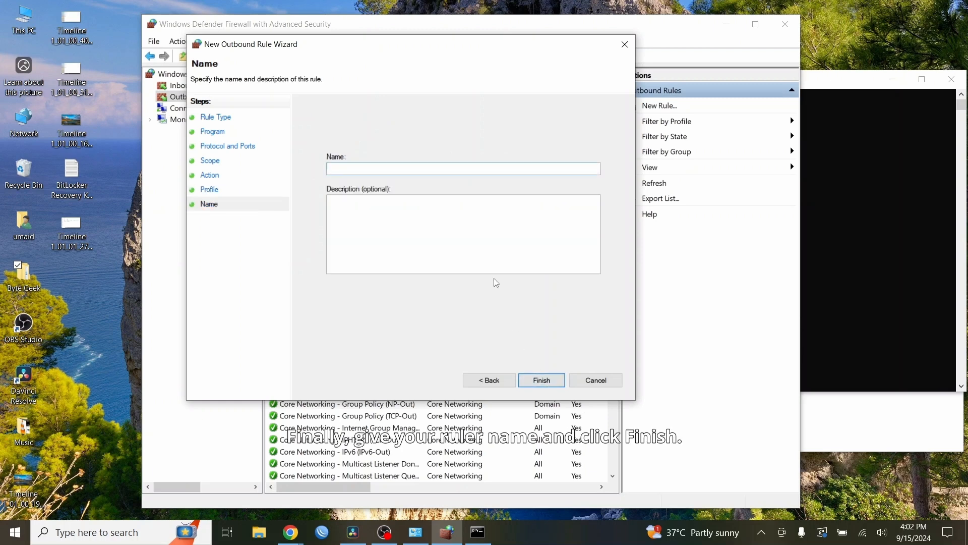
type("instag")
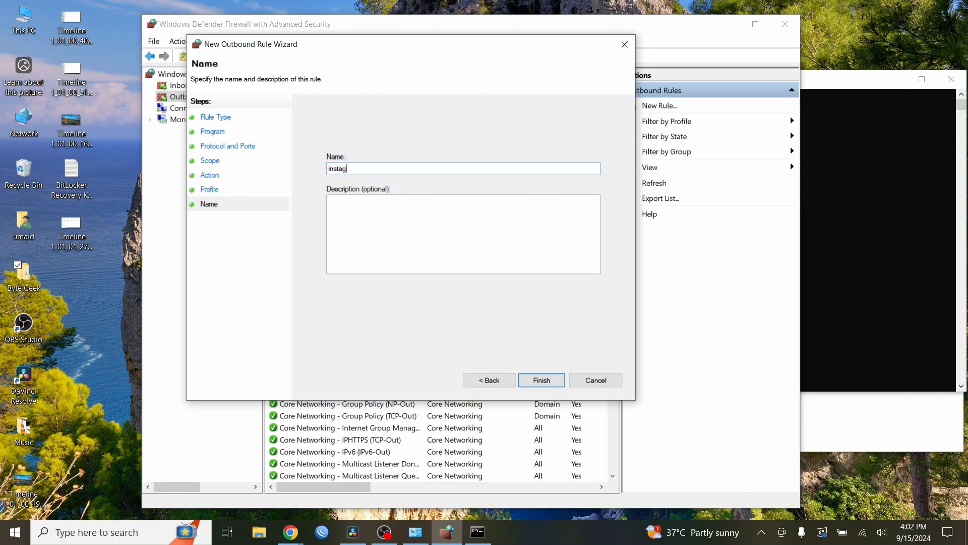
type("ram")
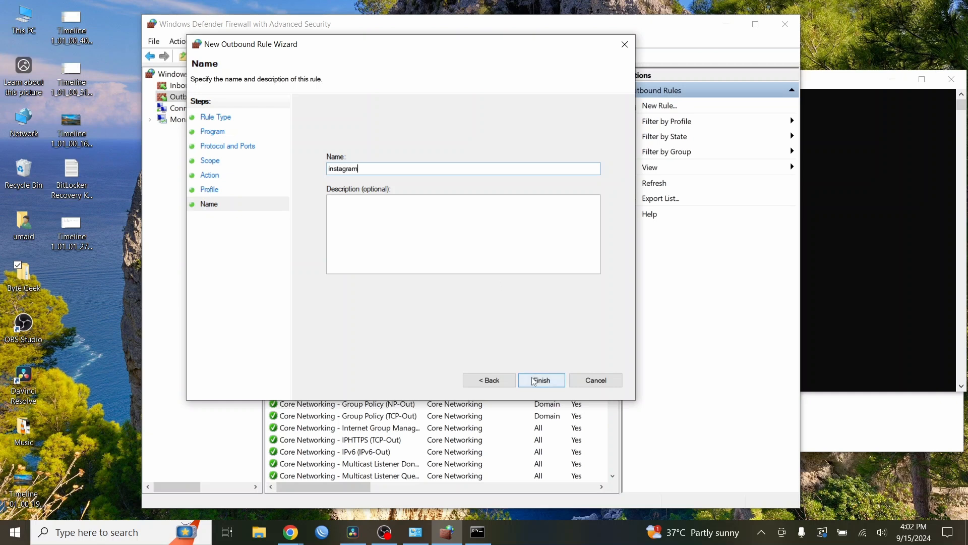
left_click(541, 381)
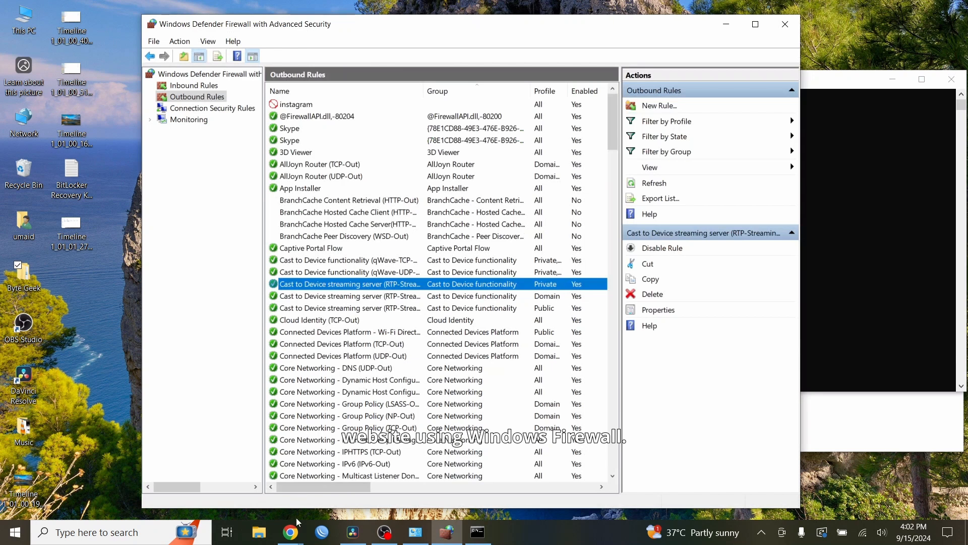
Visit instagram.com in Chrome to confirm it can't be reached, then return to the firewall
left_click(290, 532)
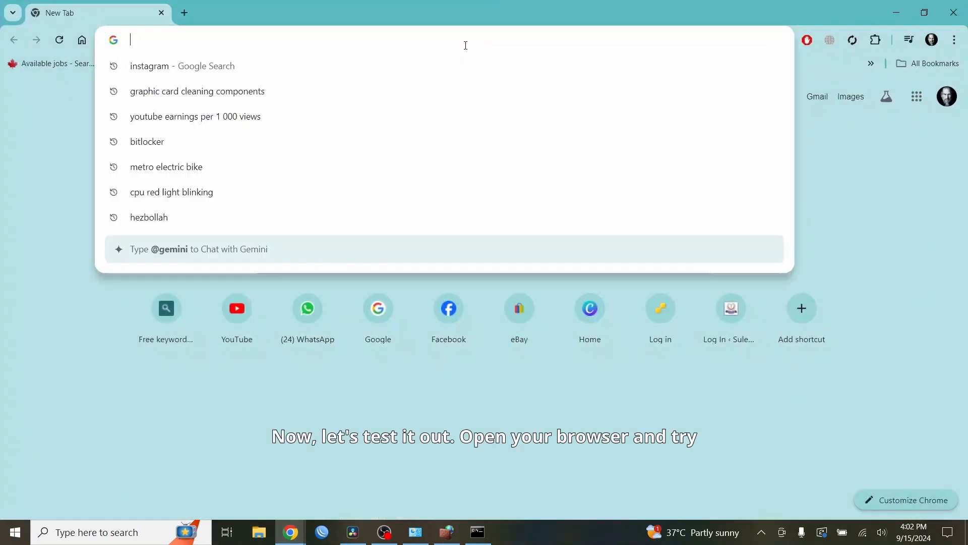
type("instaga")
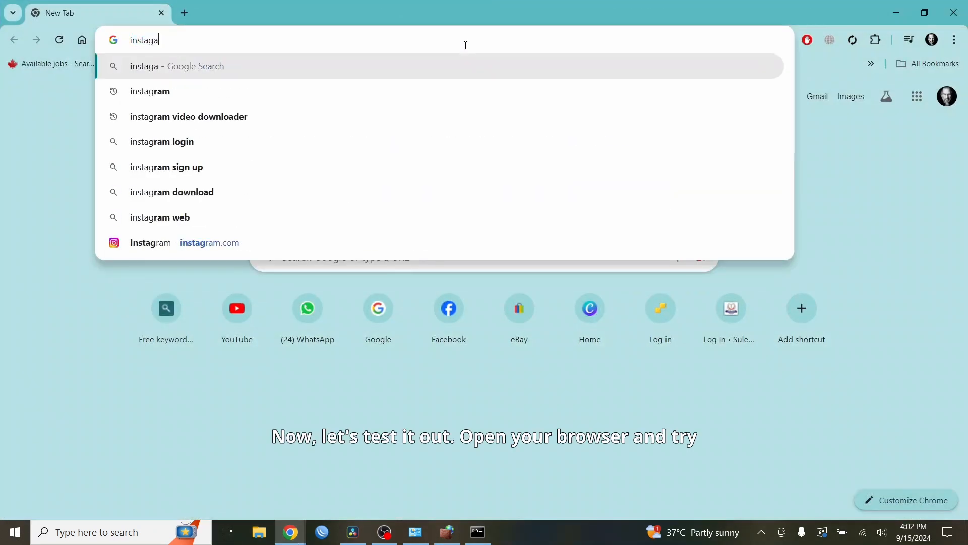
left_click(184, 242)
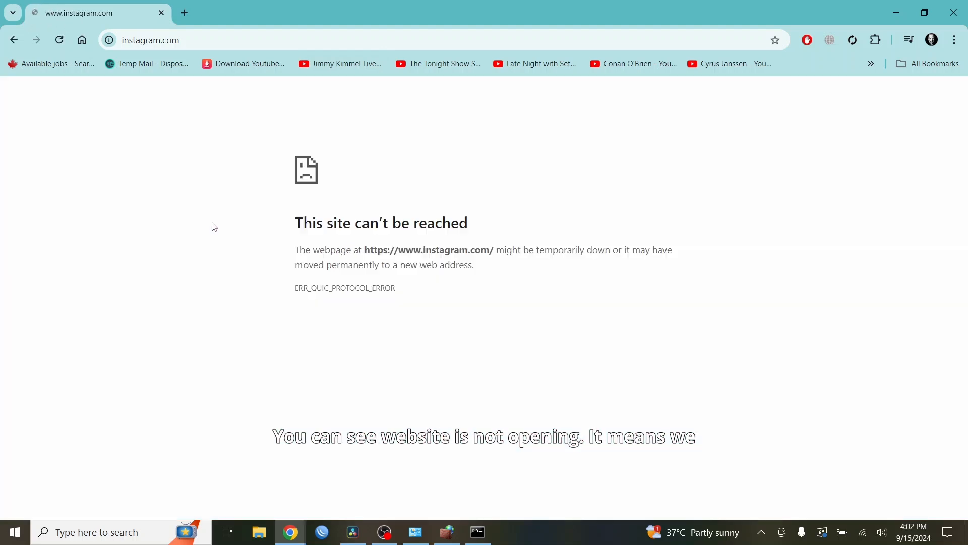
left_click(447, 531)
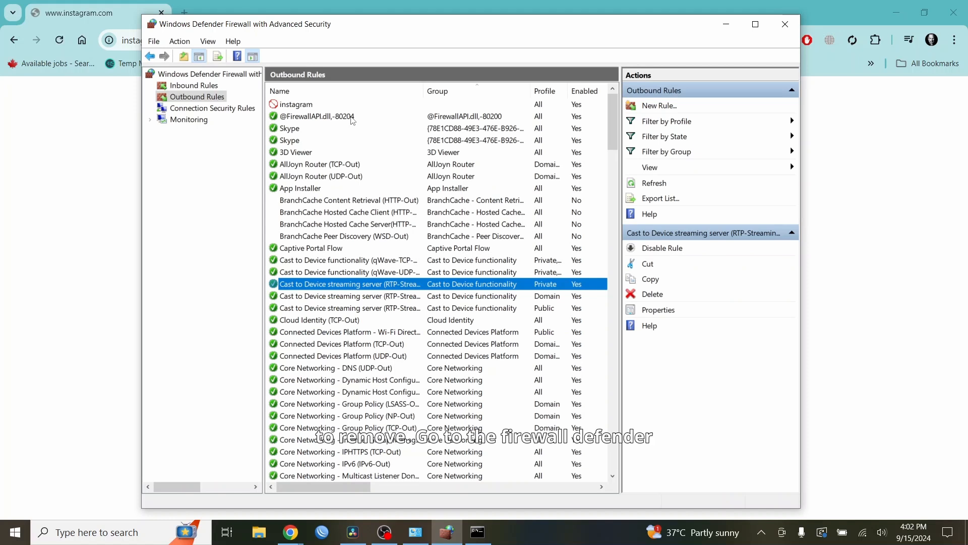
Delete the 'instagram' outbound rule and reload instagram.com in Chrome so it loads again
right_click(297, 104)
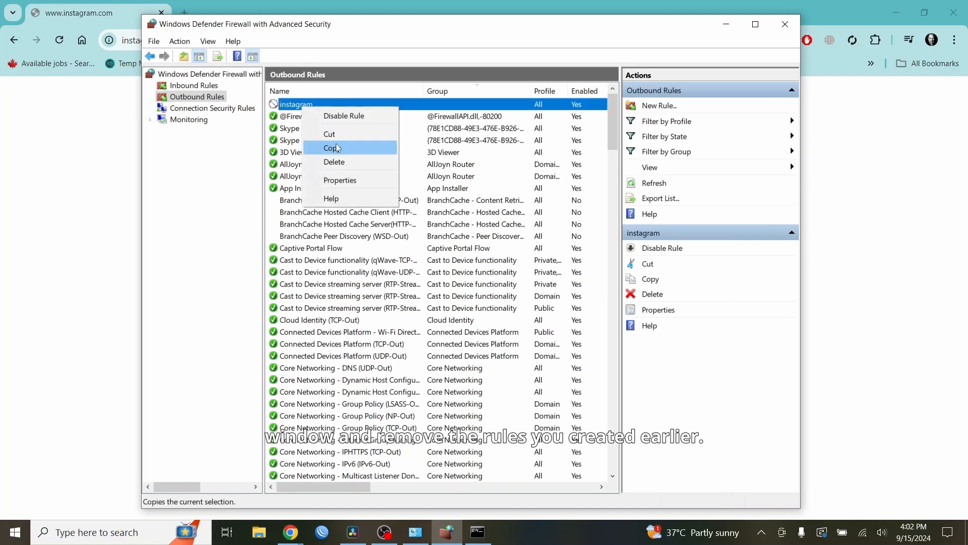
left_click(334, 162)
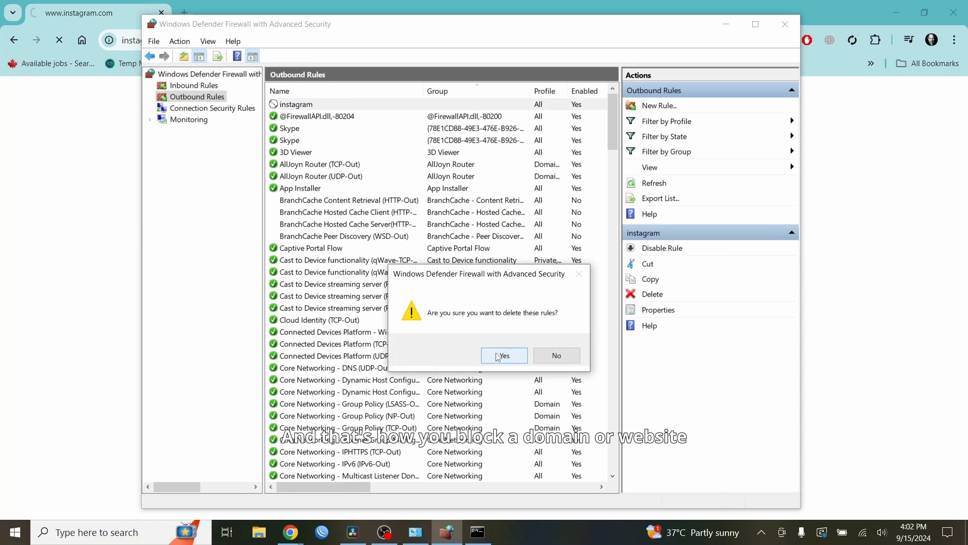
left_click(504, 355)
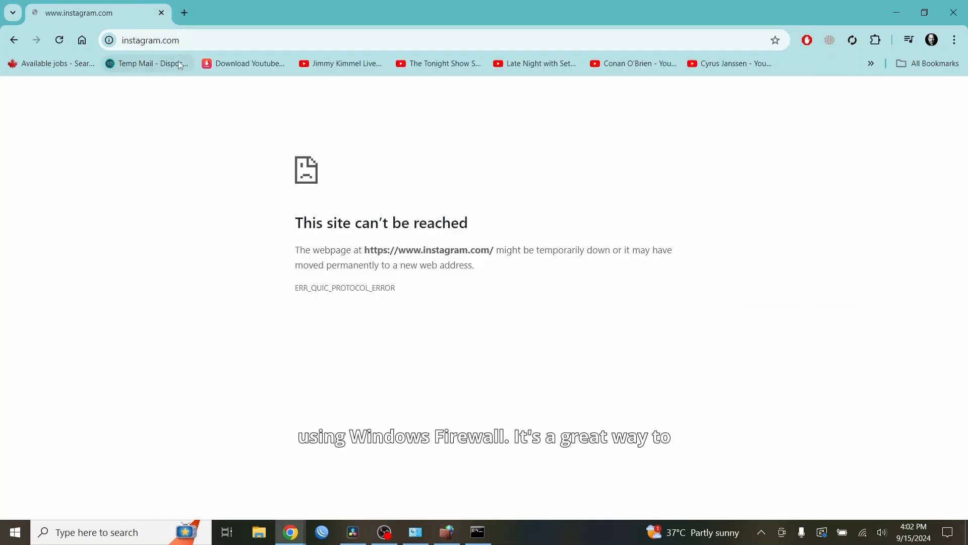
left_click(58, 39)
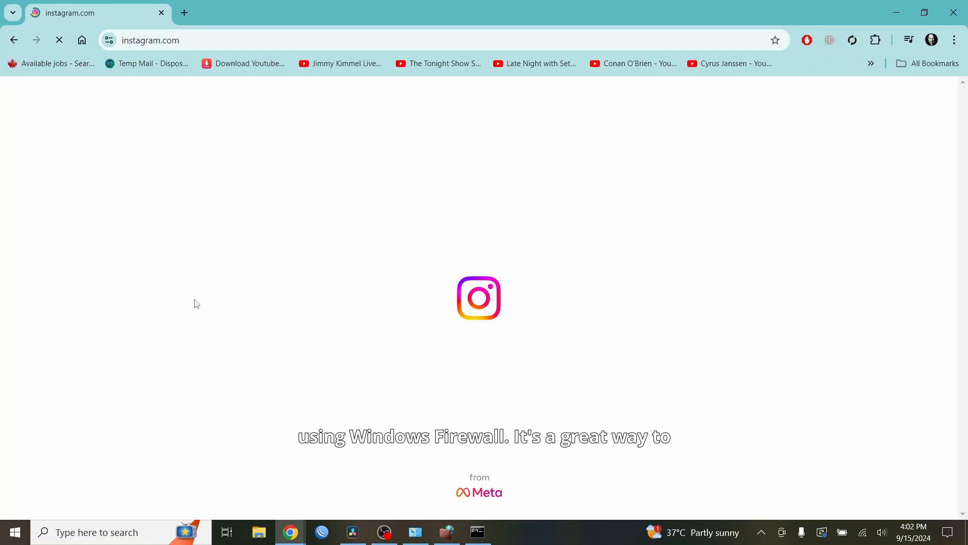